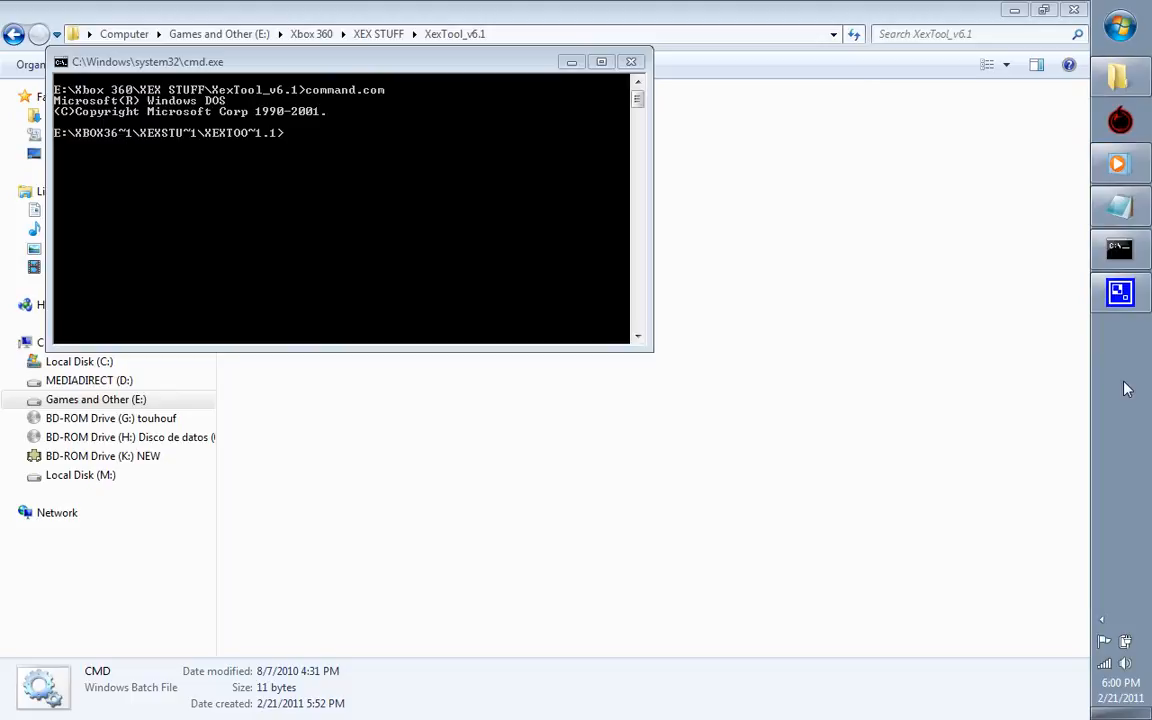
mouse_move(622, 244)
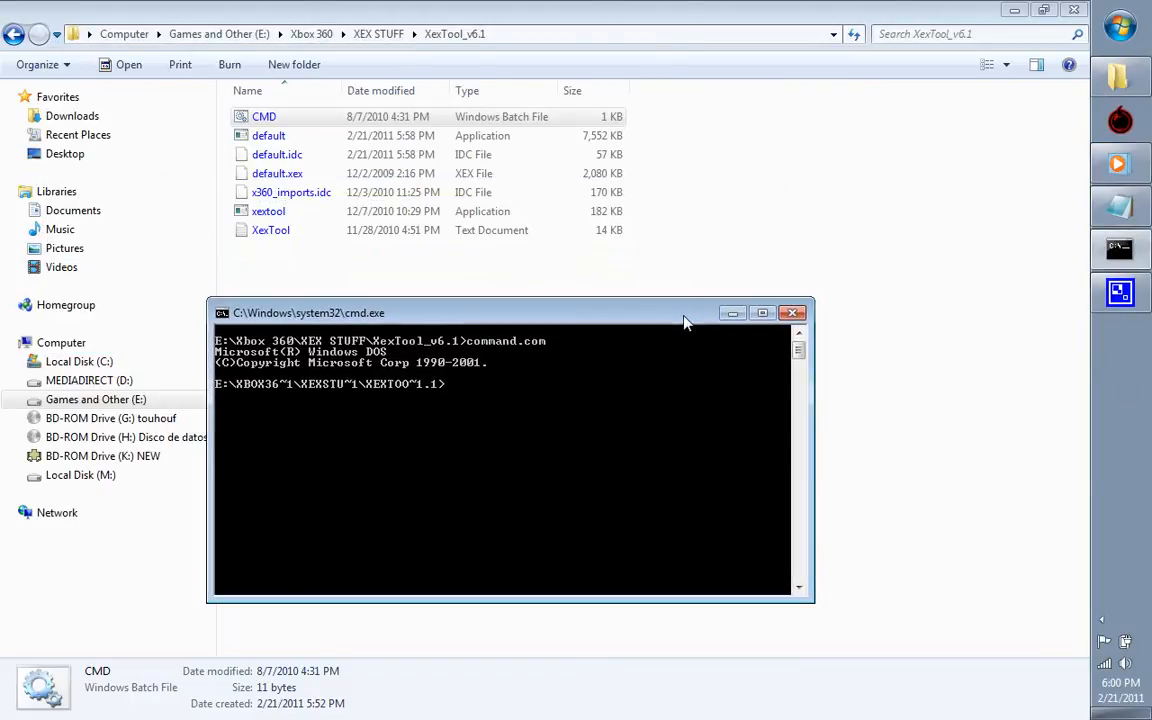
mouse_move(424, 173)
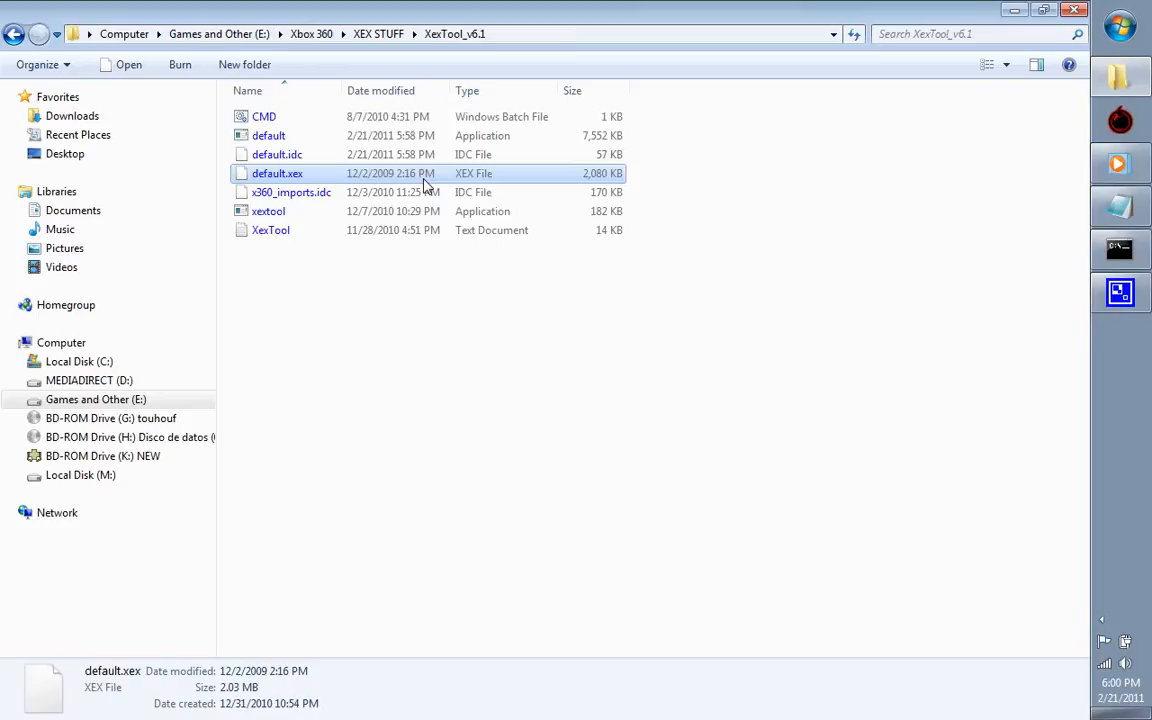
mouse_move(383, 230)
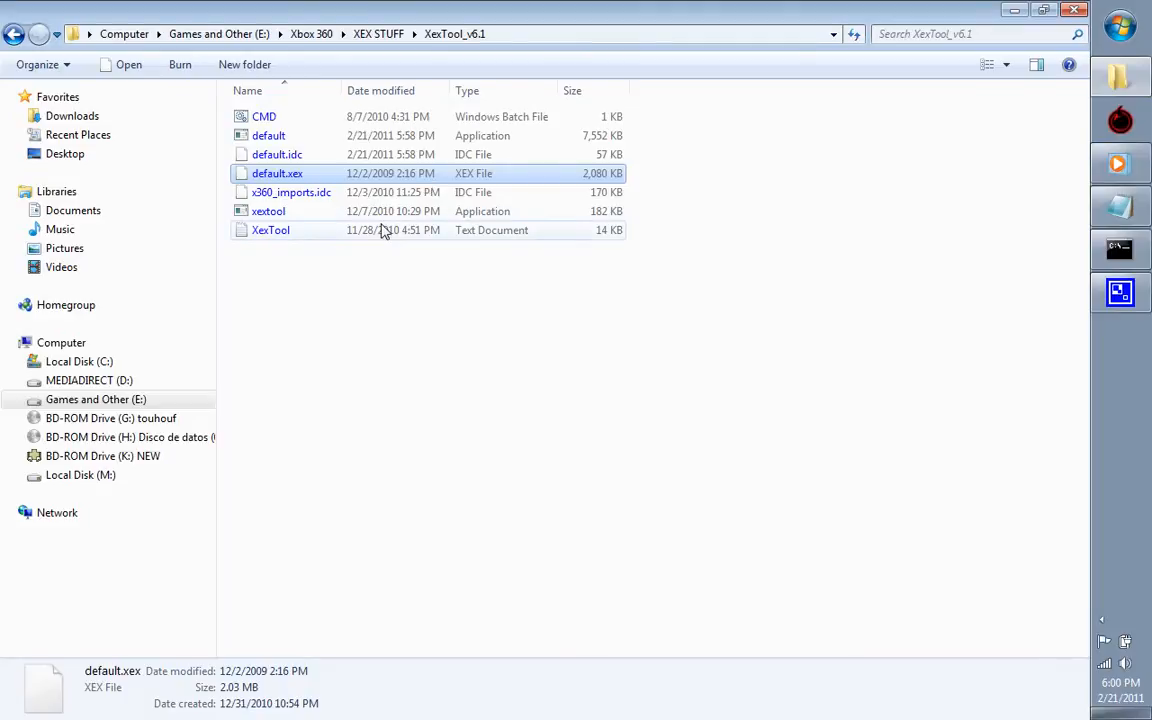
Bring up the command prompt and enter 'xextool.exe -b default.exe' at the prompt.
left_click(268, 211)
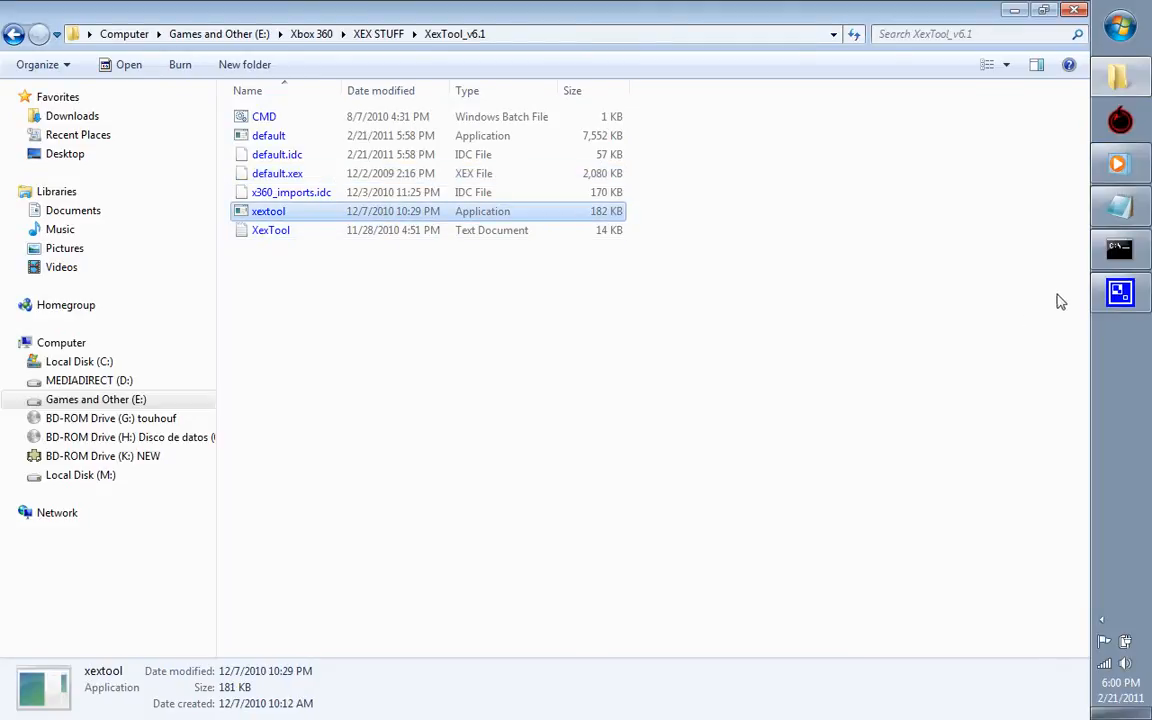
double_click(264, 116)
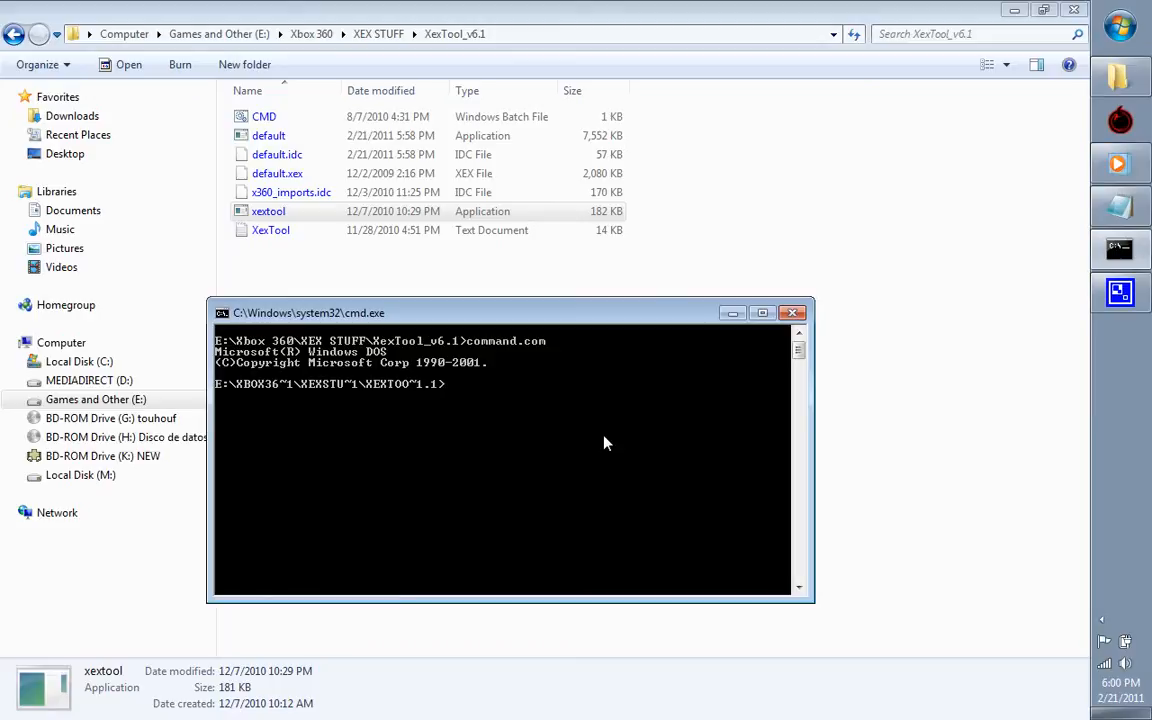
type("xex")
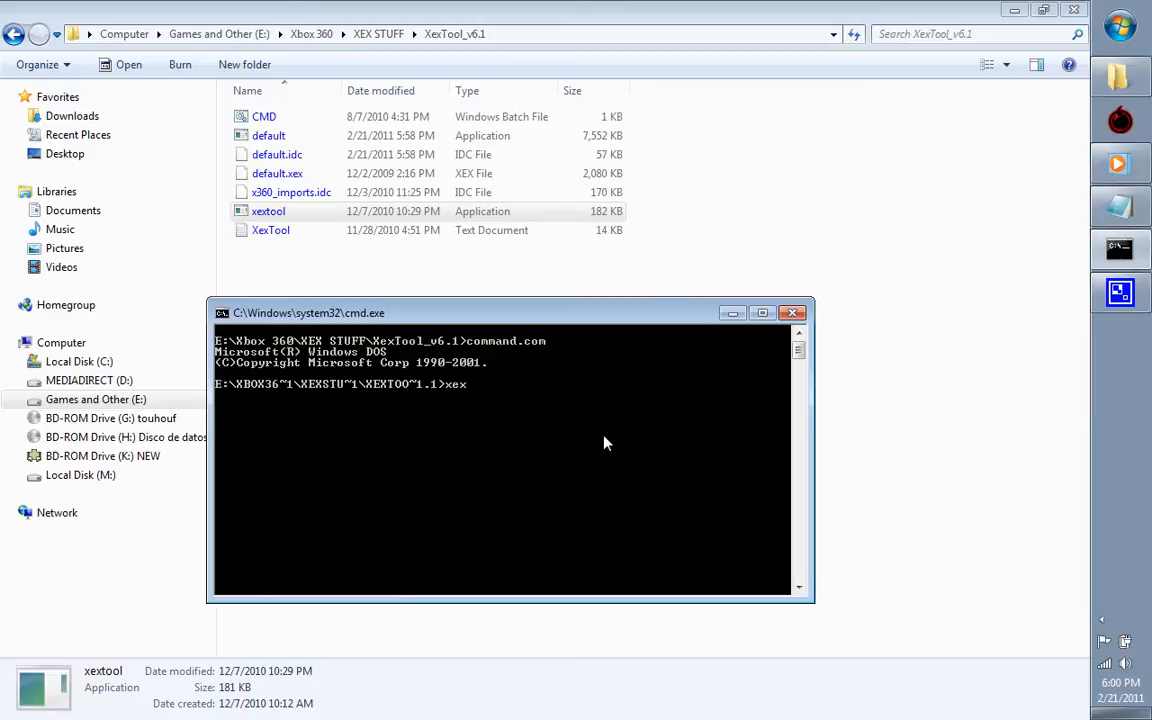
type("tool.exe -")
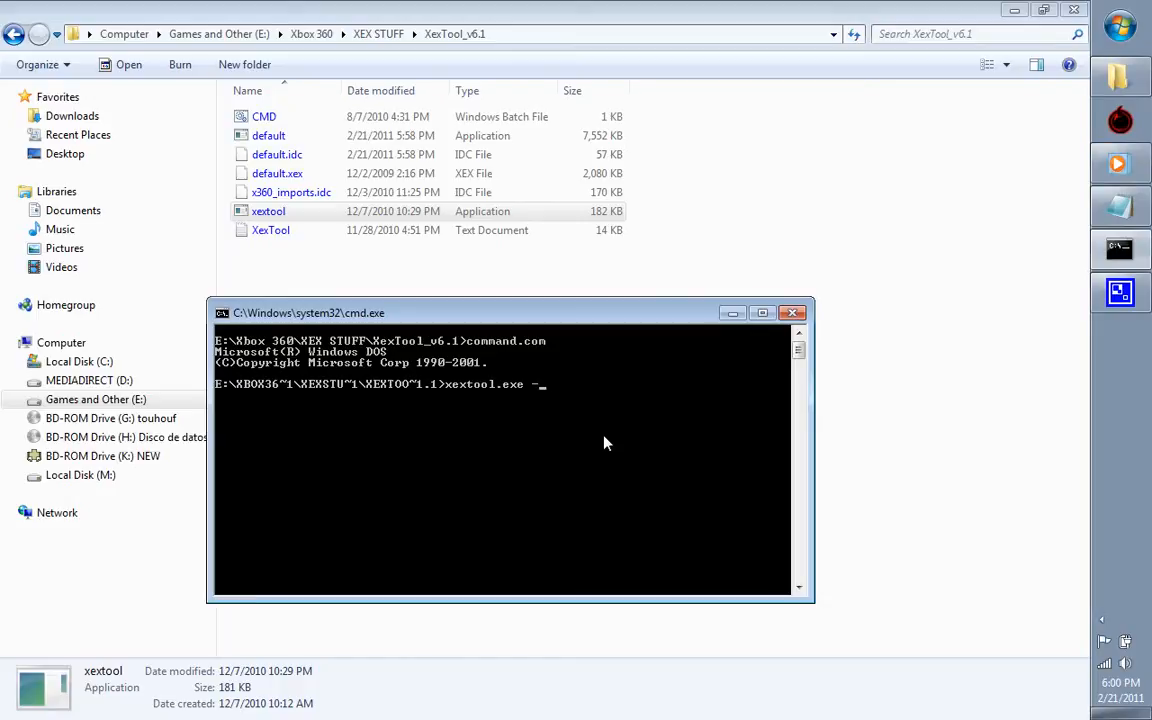
type("b")
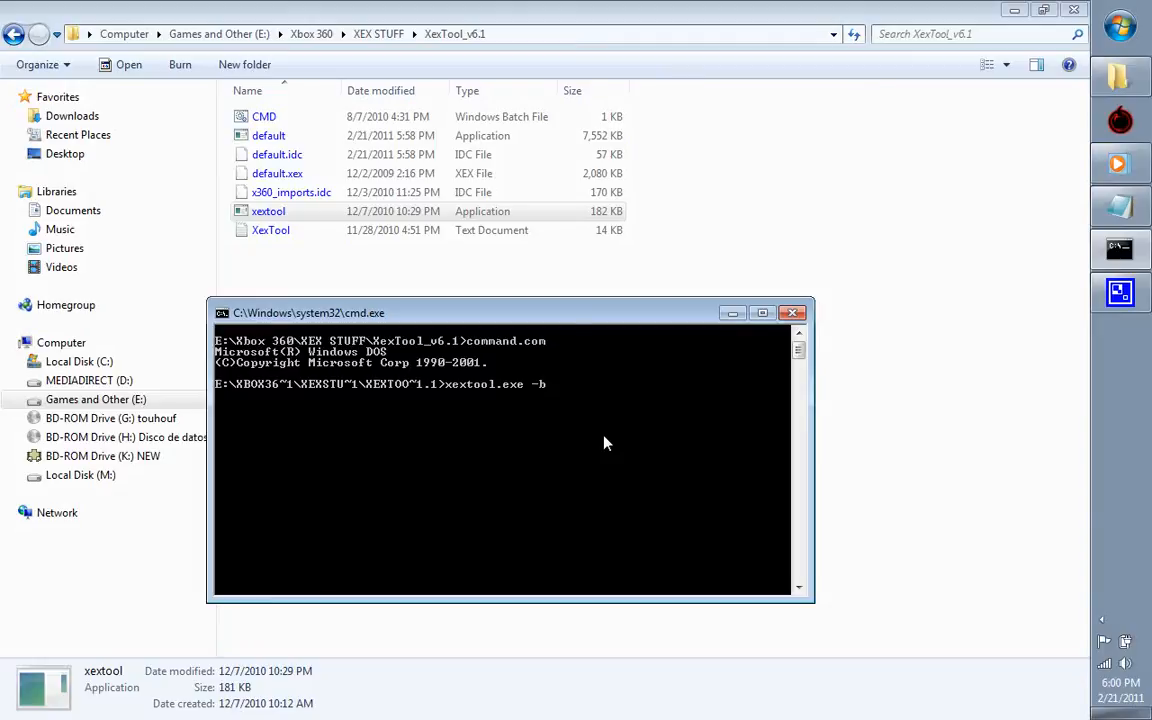
type("d")
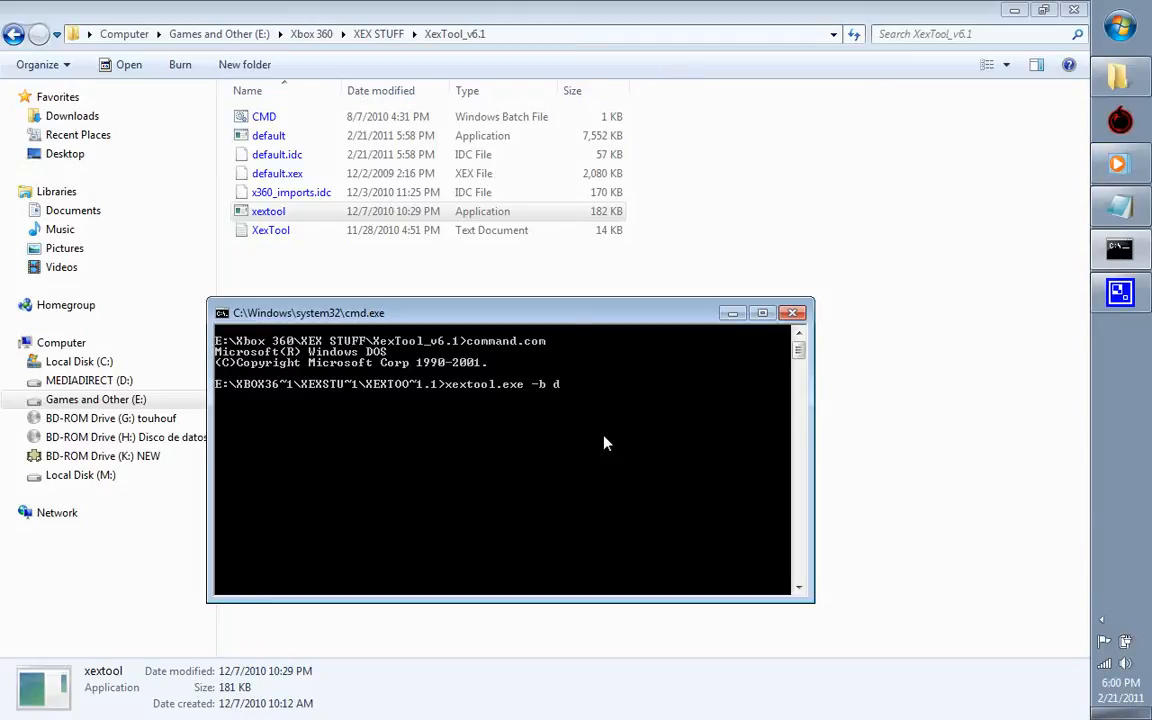
type("efault")
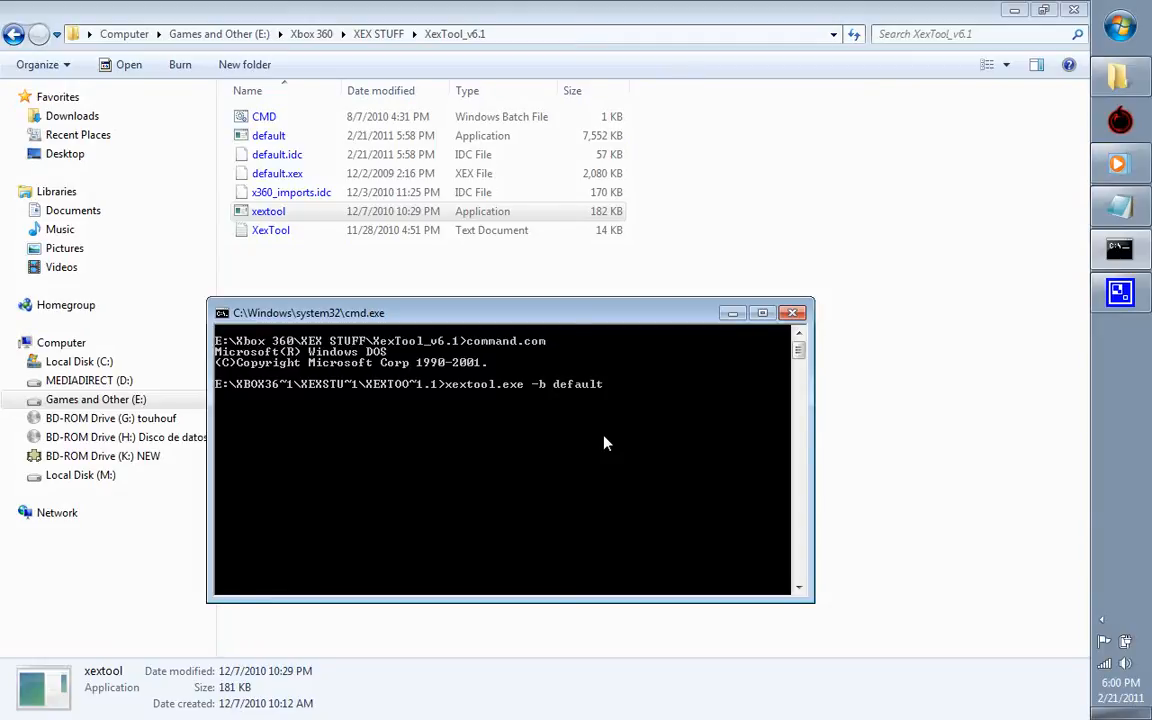
type(".exe")
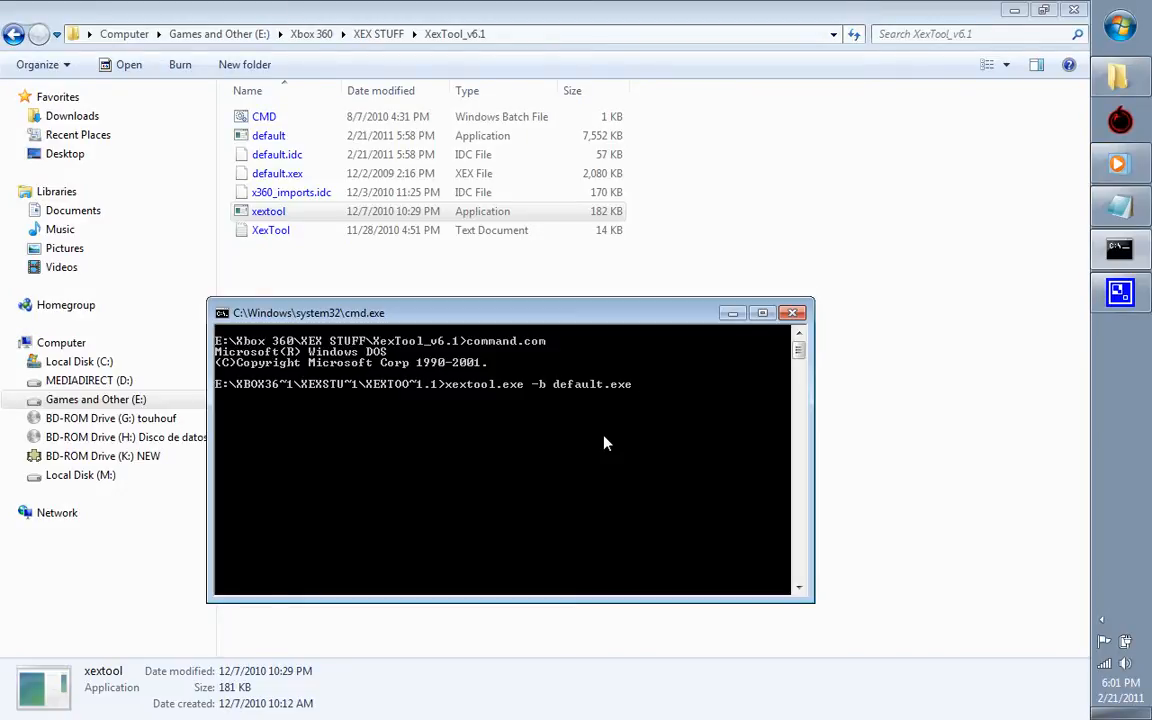
Delete the stray 'def' and append '-i default.idc' to the xextool command.
type("def")
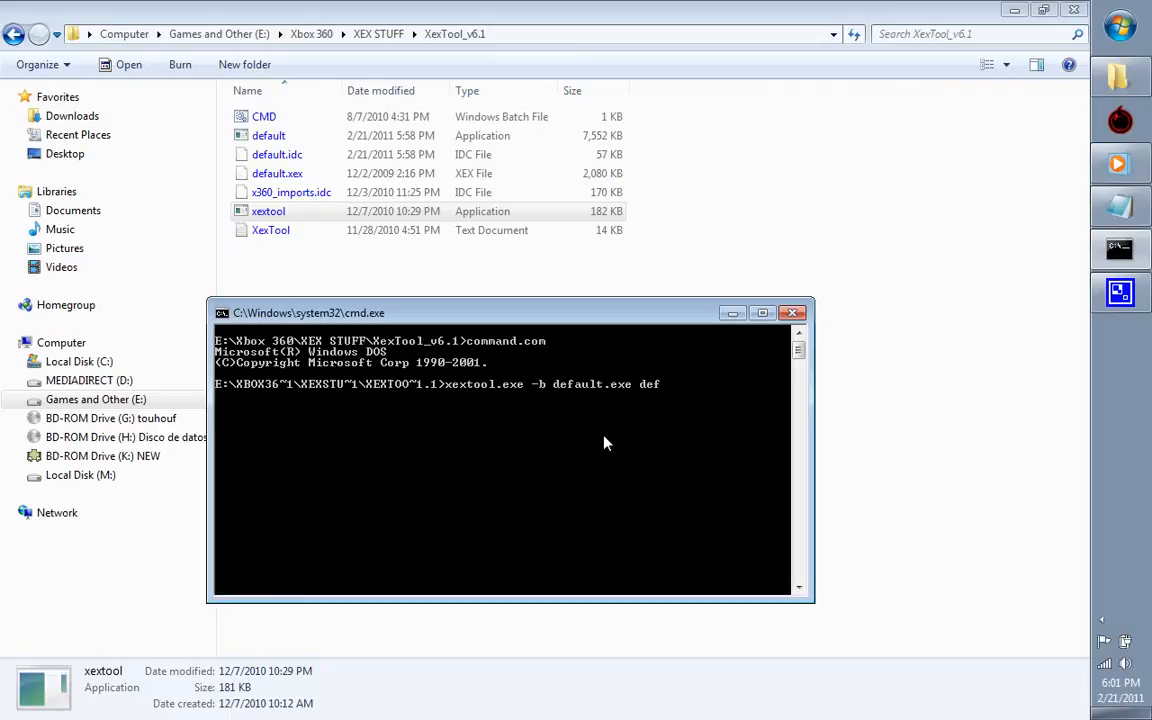
key("Backspace")
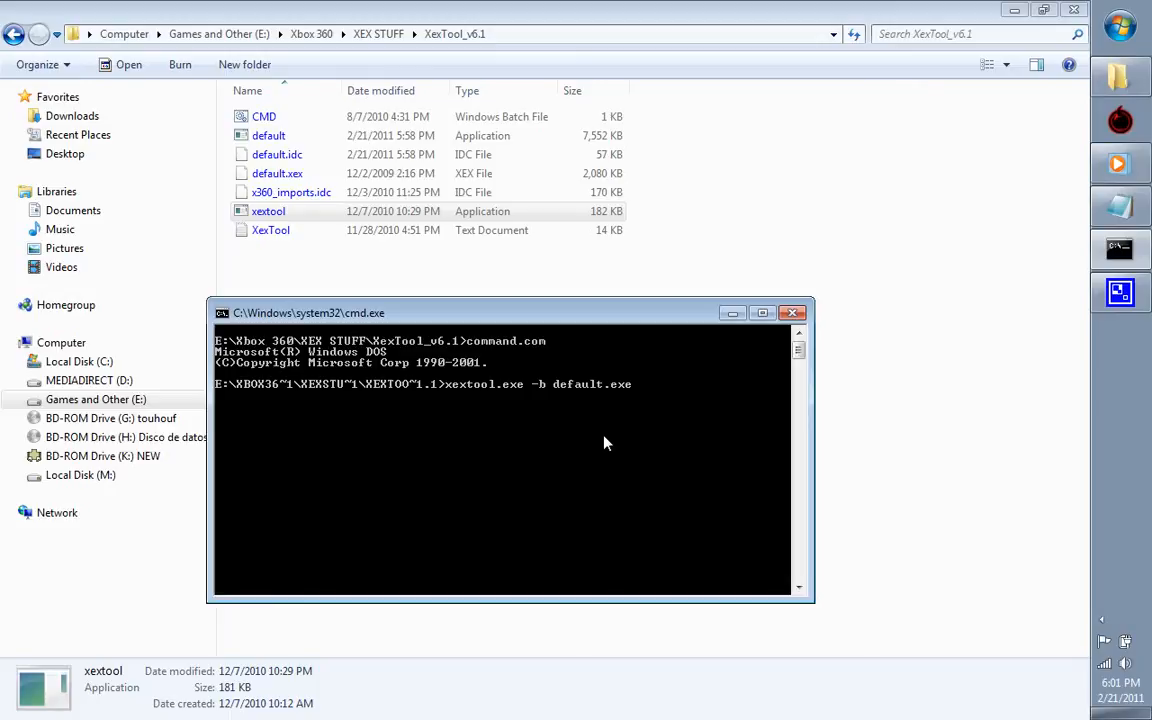
type("-i")
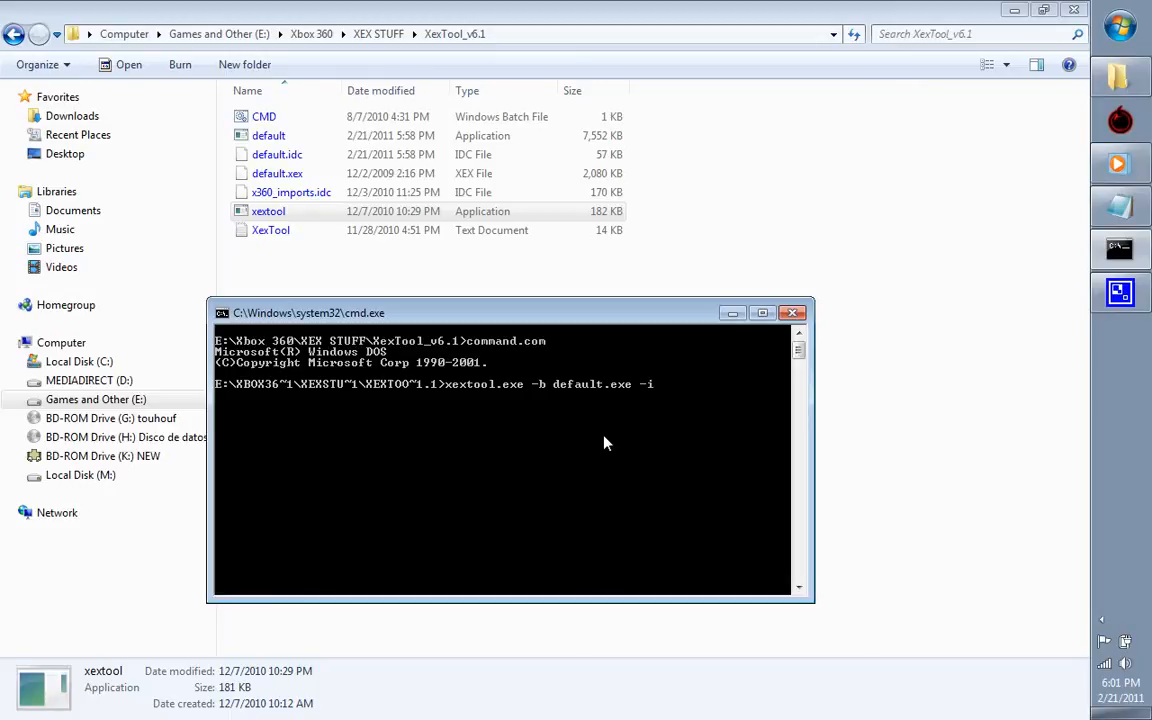
type("d")
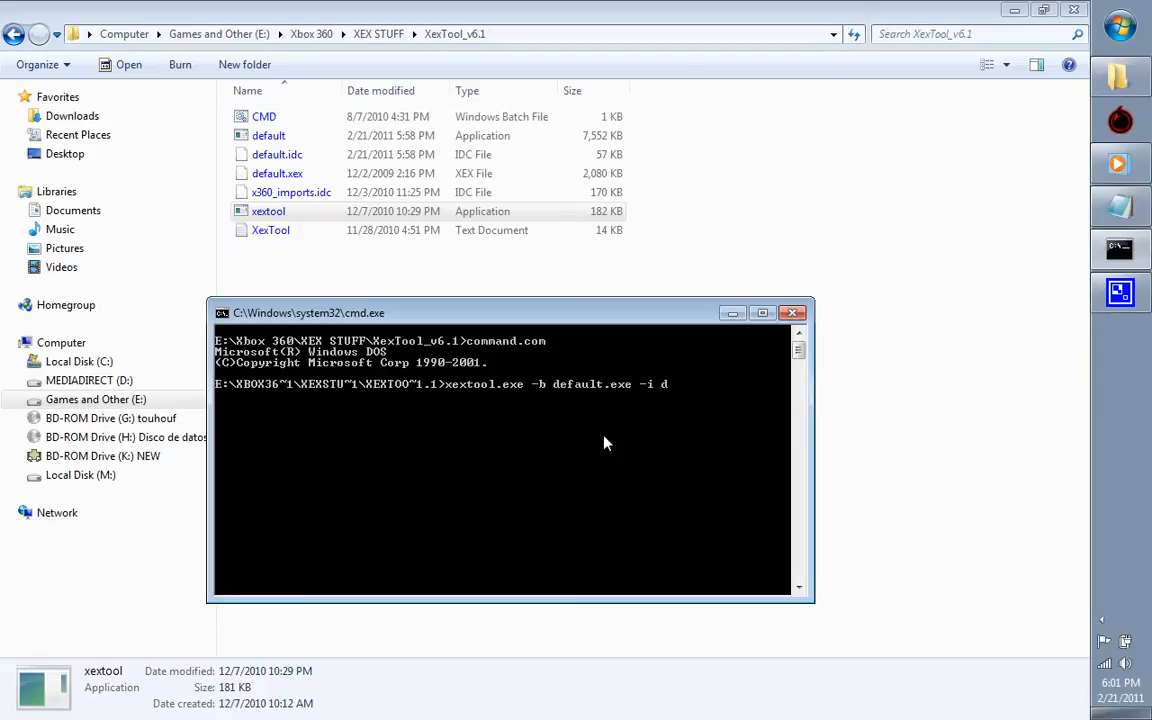
type("efa")
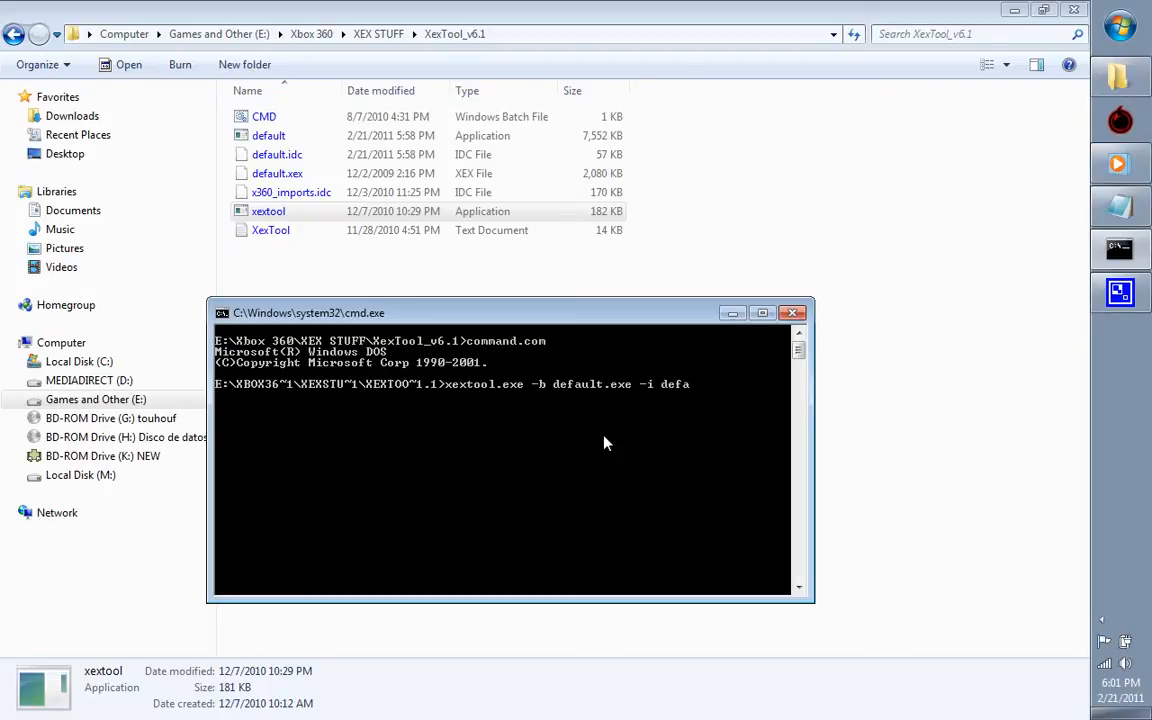
type("ult.idc")
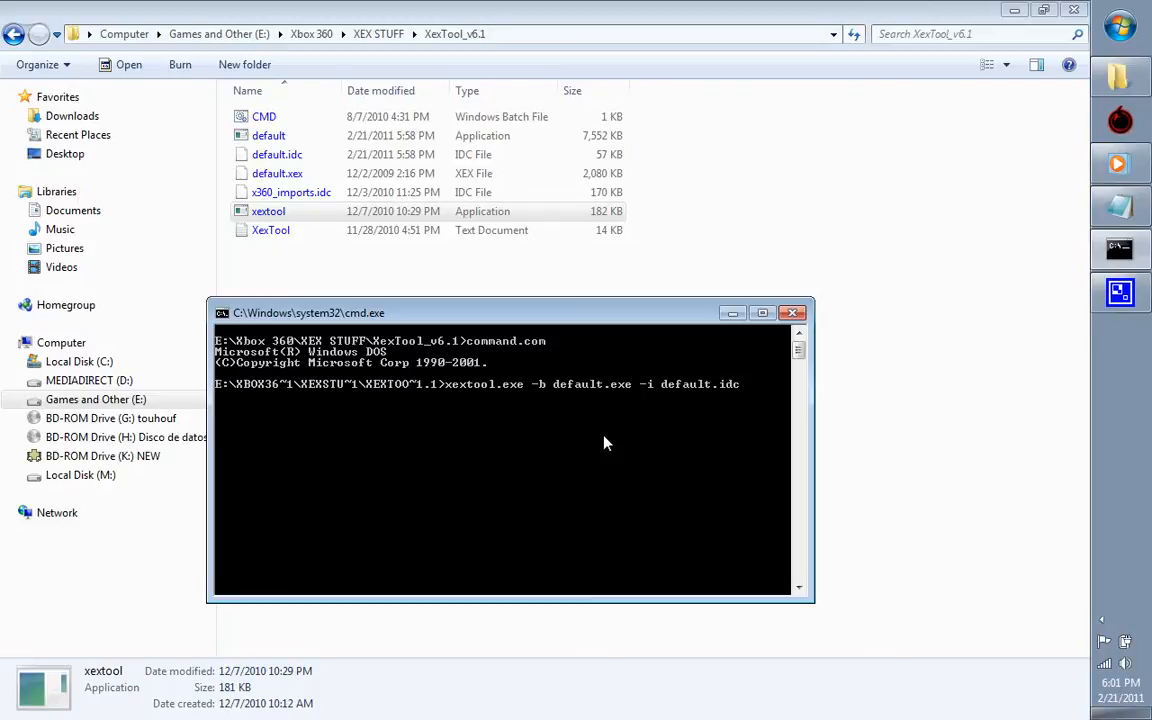
Add default.xex as the input file and run 'xextool.exe -b default.exe -i default.idc'.
type("x")
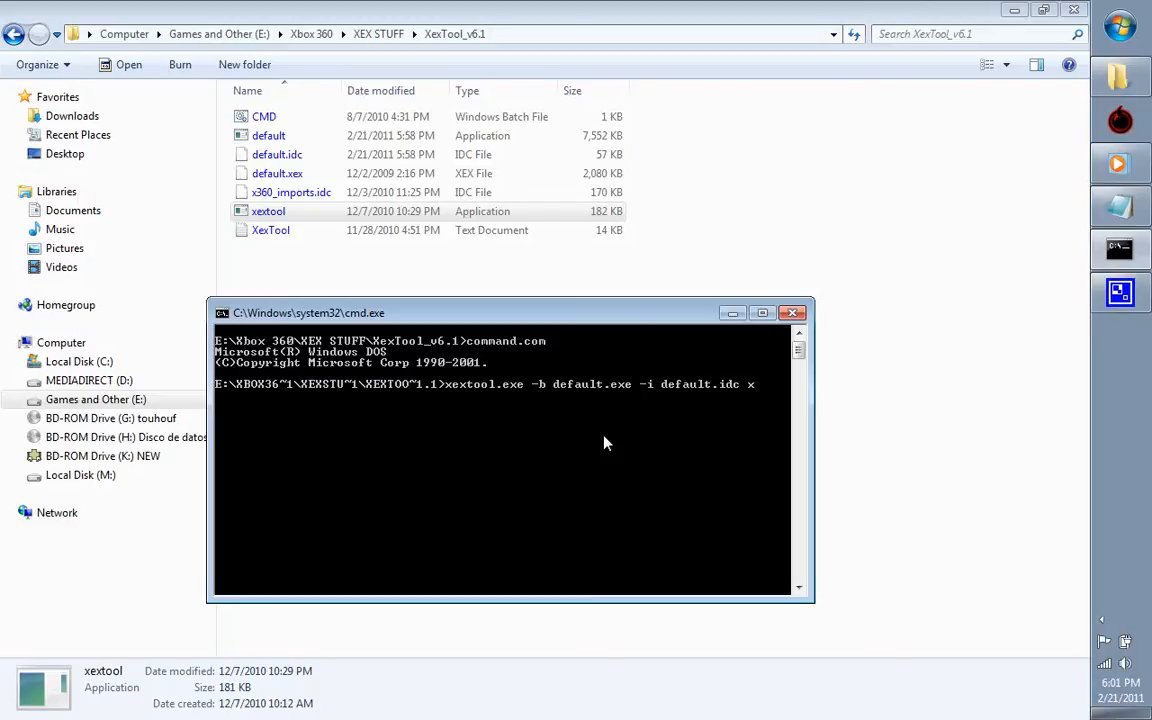
type("defua")
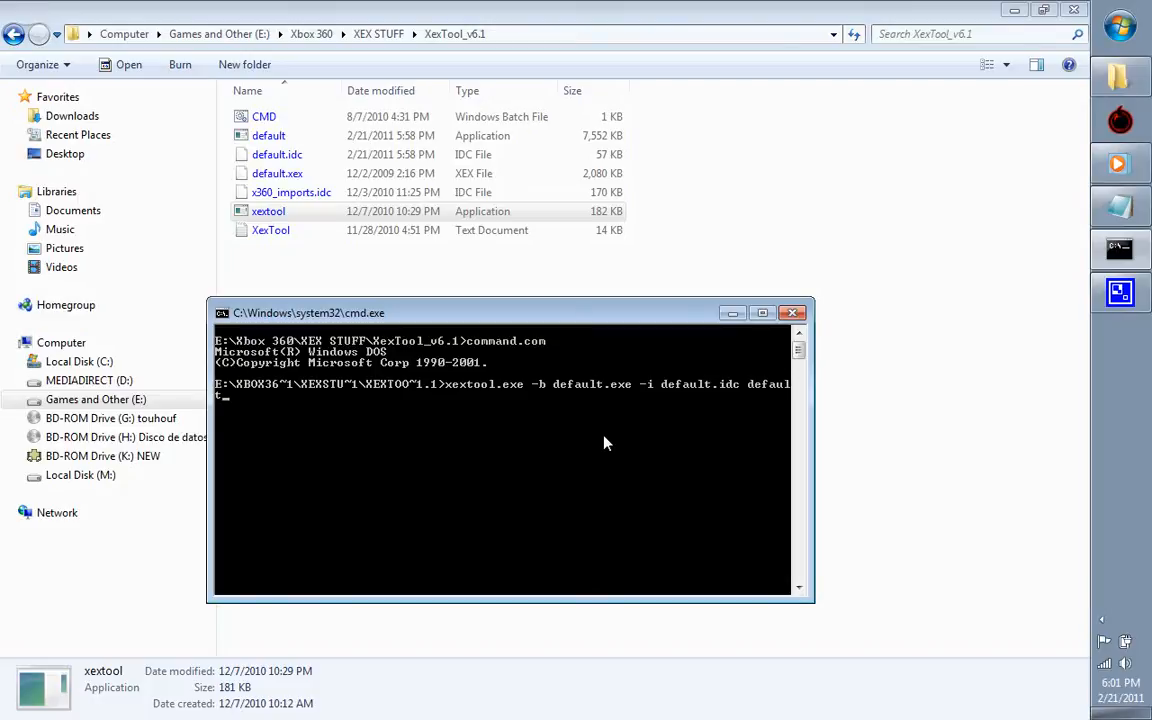
type(".xex")
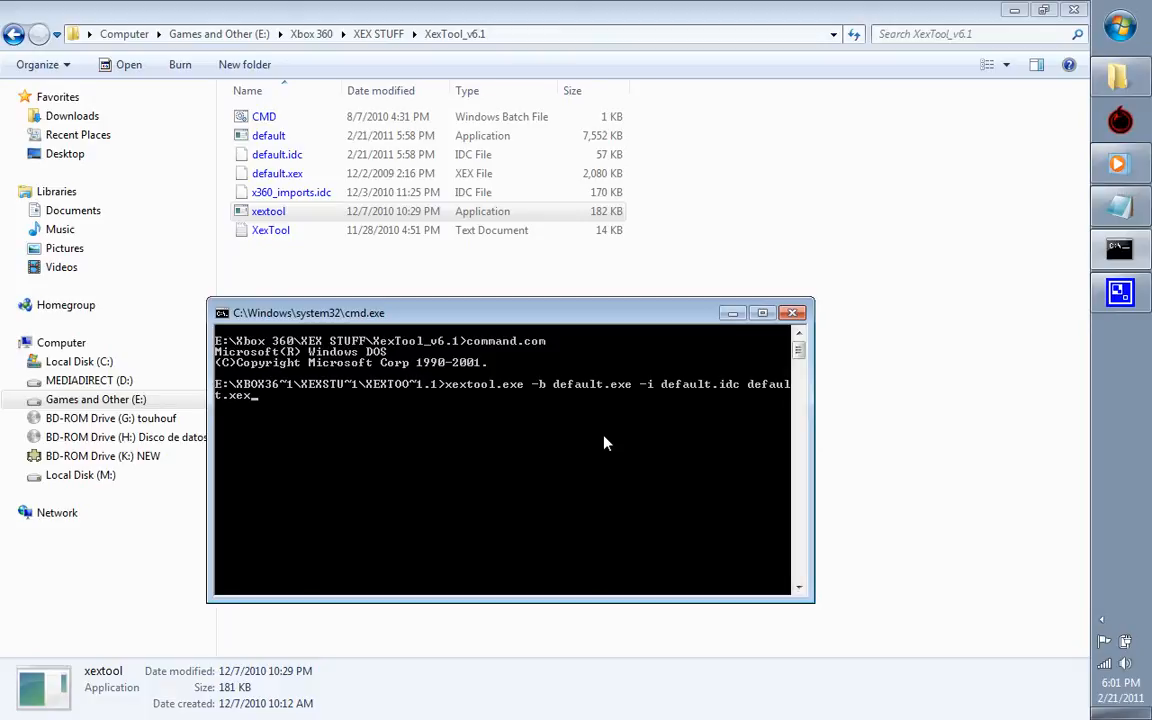
key("Return")
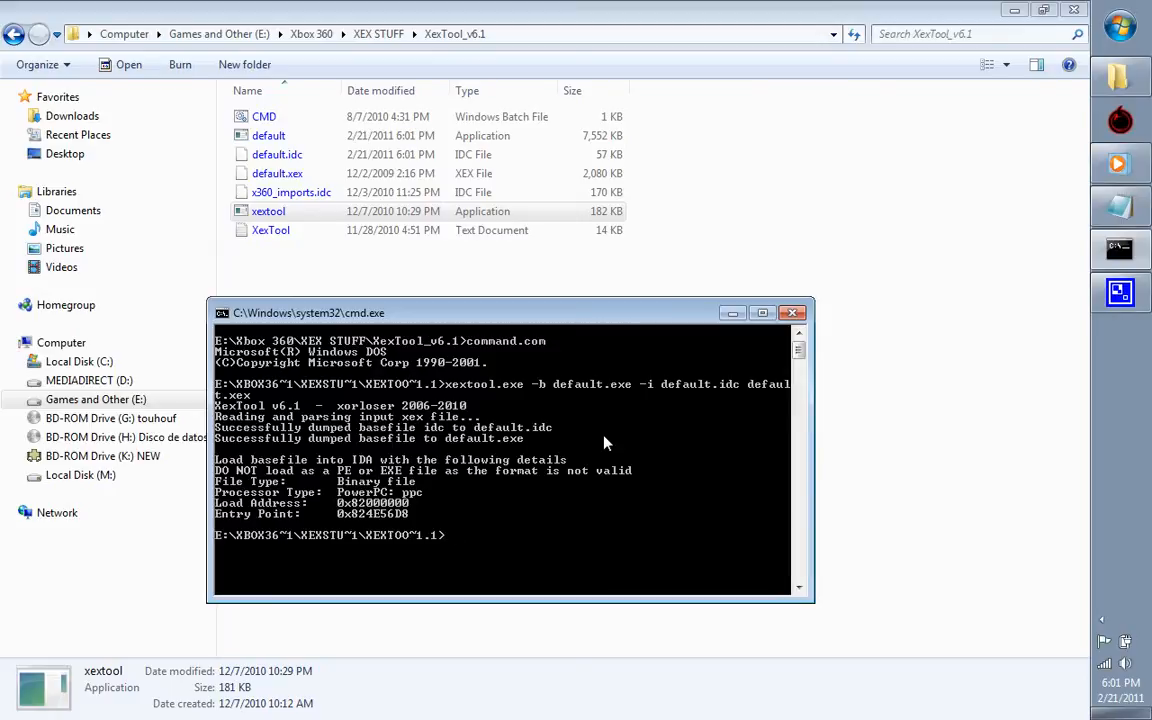
mouse_move(446, 514)
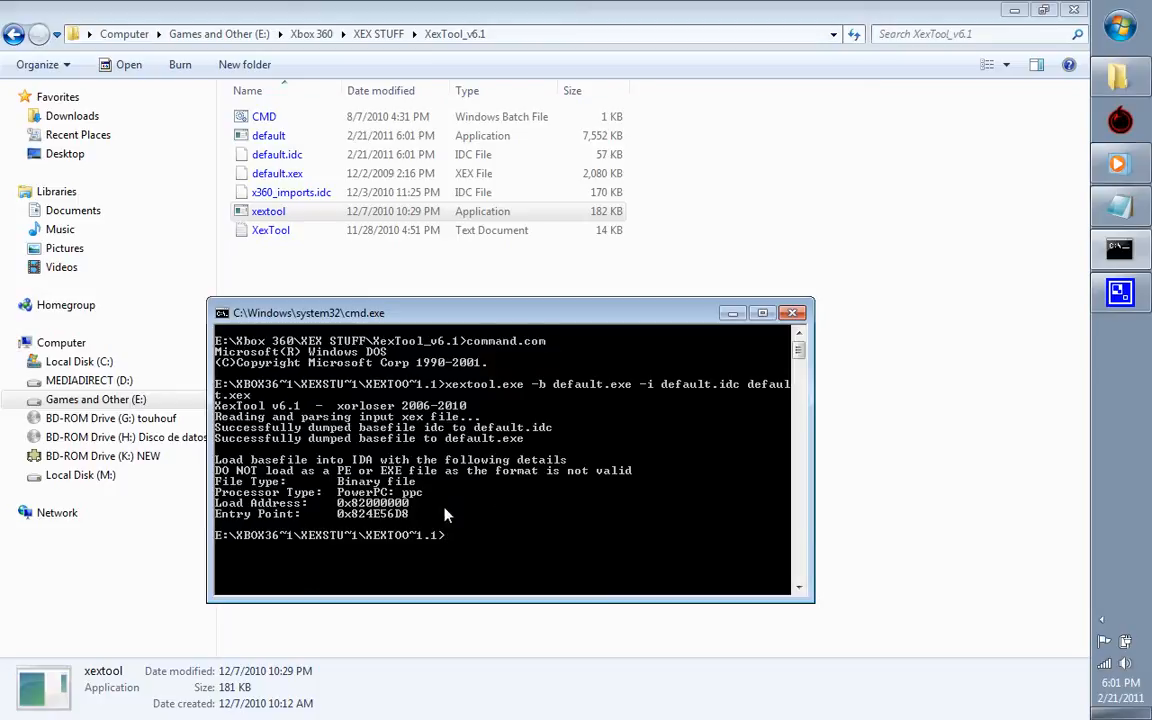
mouse_move(388, 517)
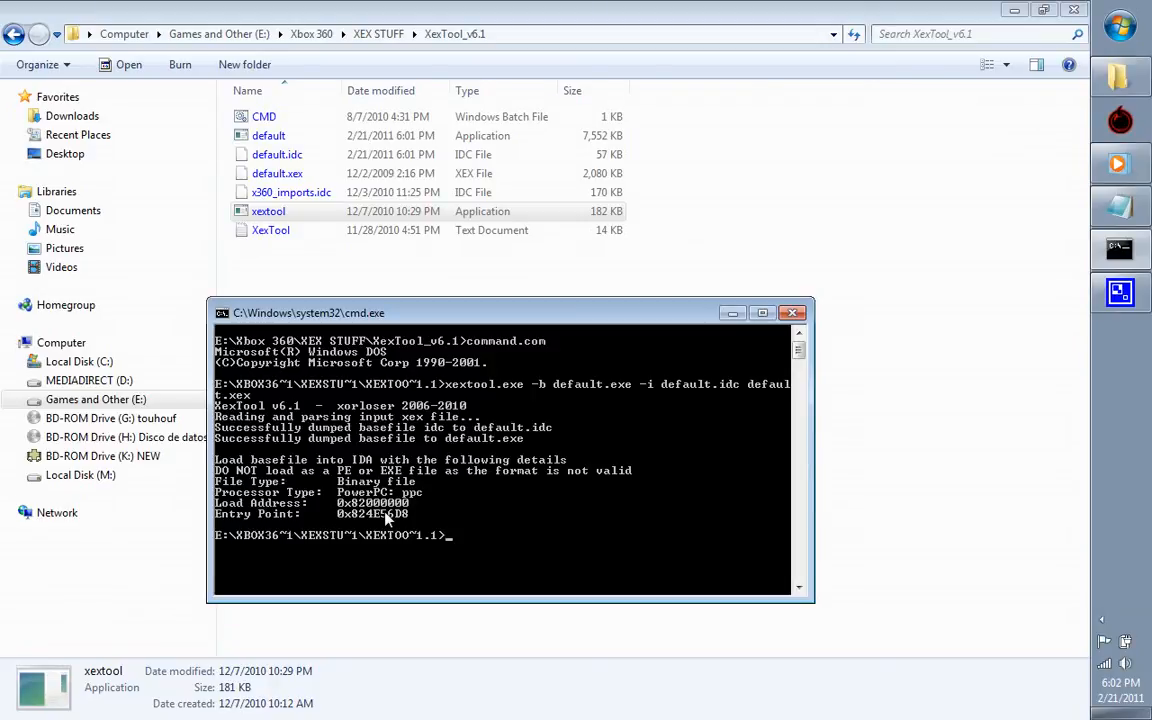
mouse_move(1119, 209)
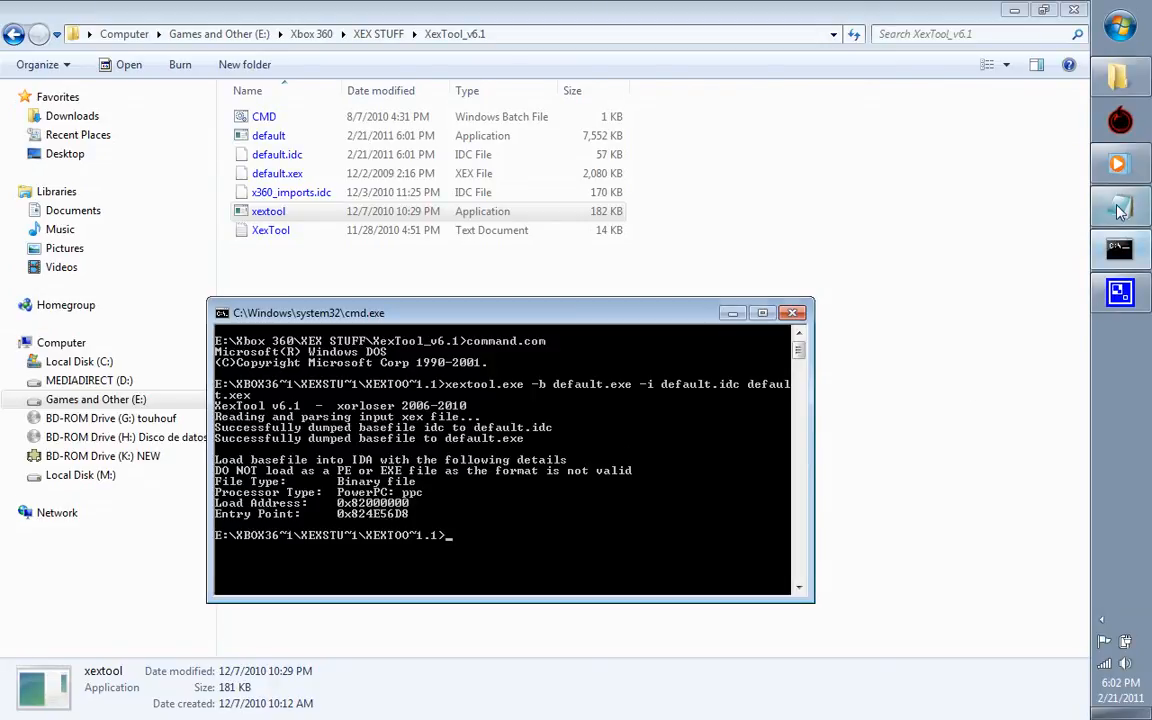